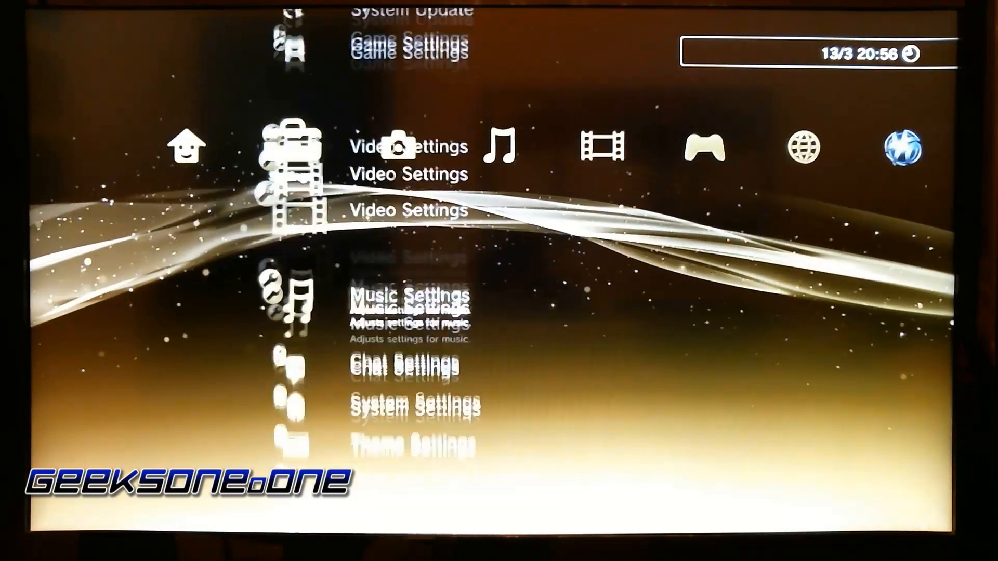
{"action": "scroll", "scroll_direction": "down", "scroll_amount": 3}
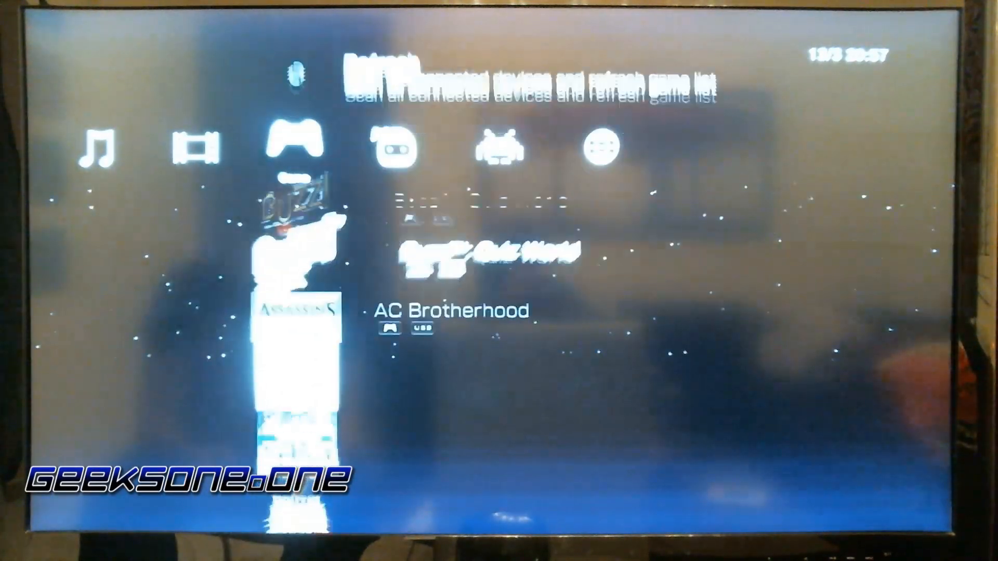
{"action": "scroll", "scroll_direction": "up", "scroll_amount": 3}
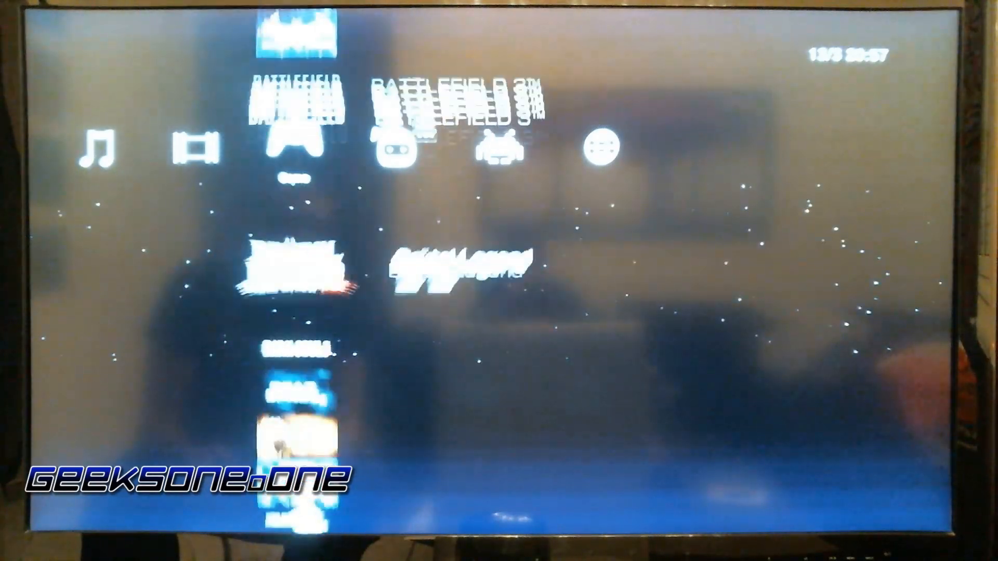